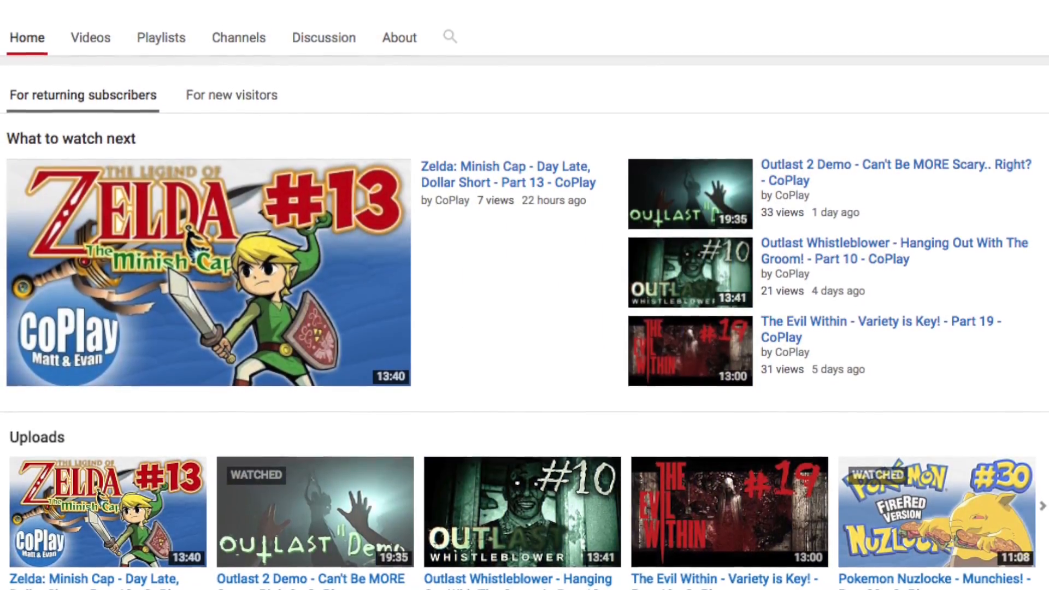
Step: Scroll through and focus the Audacity project with the voice clip on its mono track
scroll(down, 3)
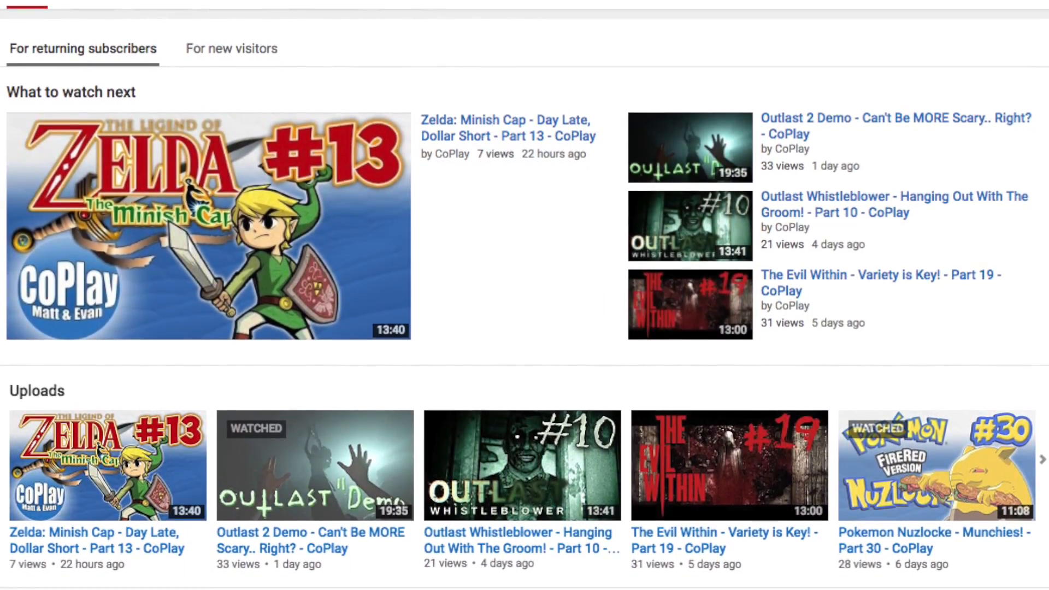
scroll(down, 3)
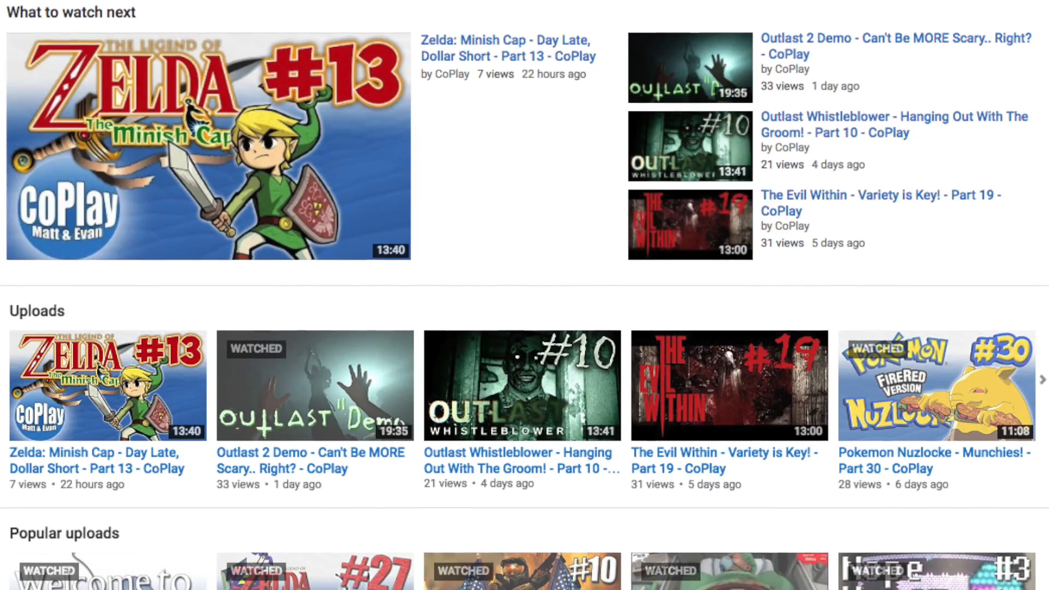
scroll(down, 3)
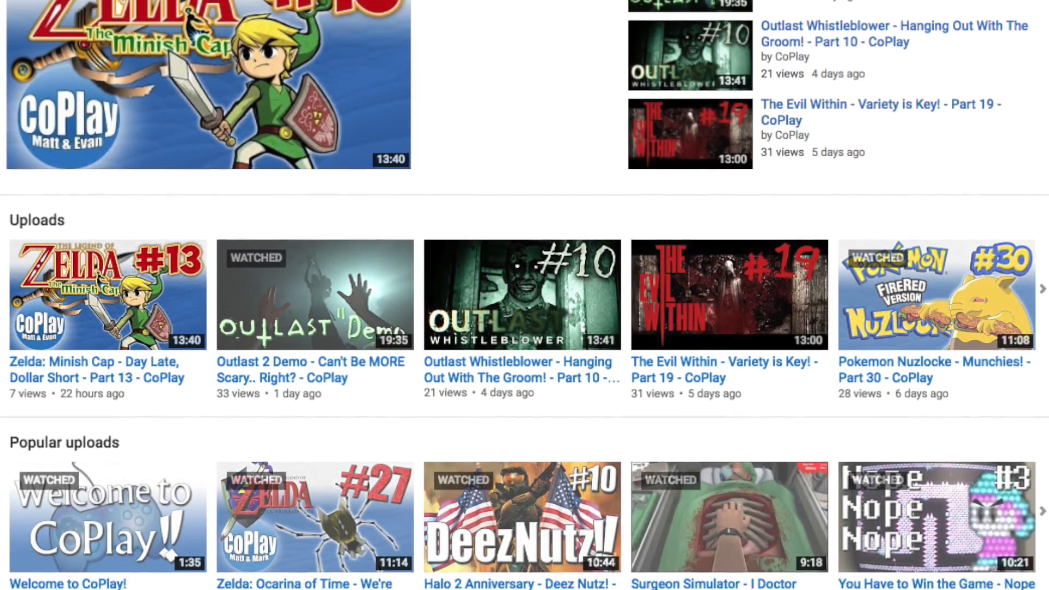
scroll(down, 3)
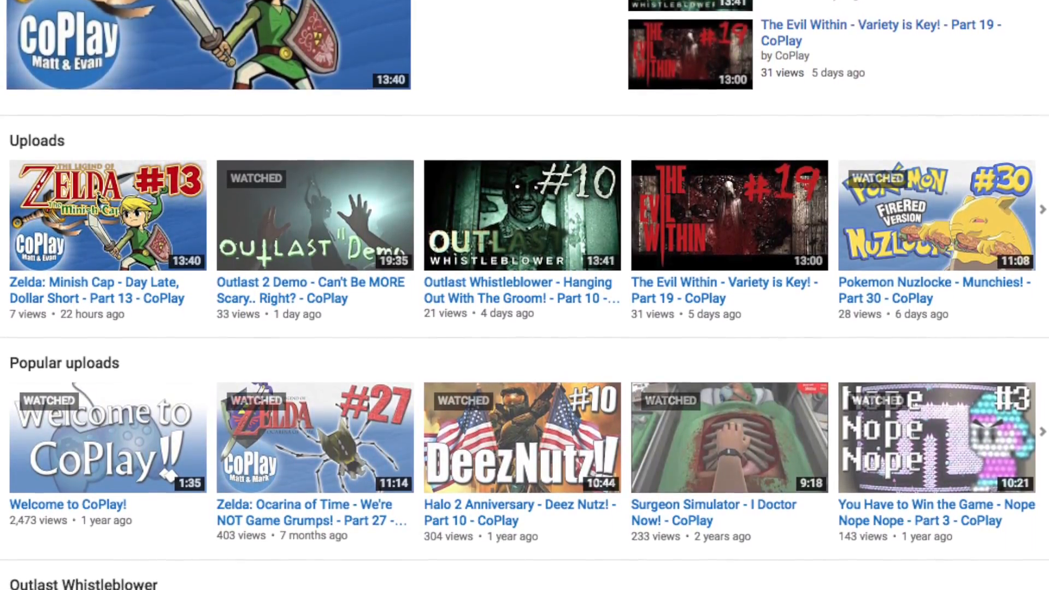
scroll(down, 3)
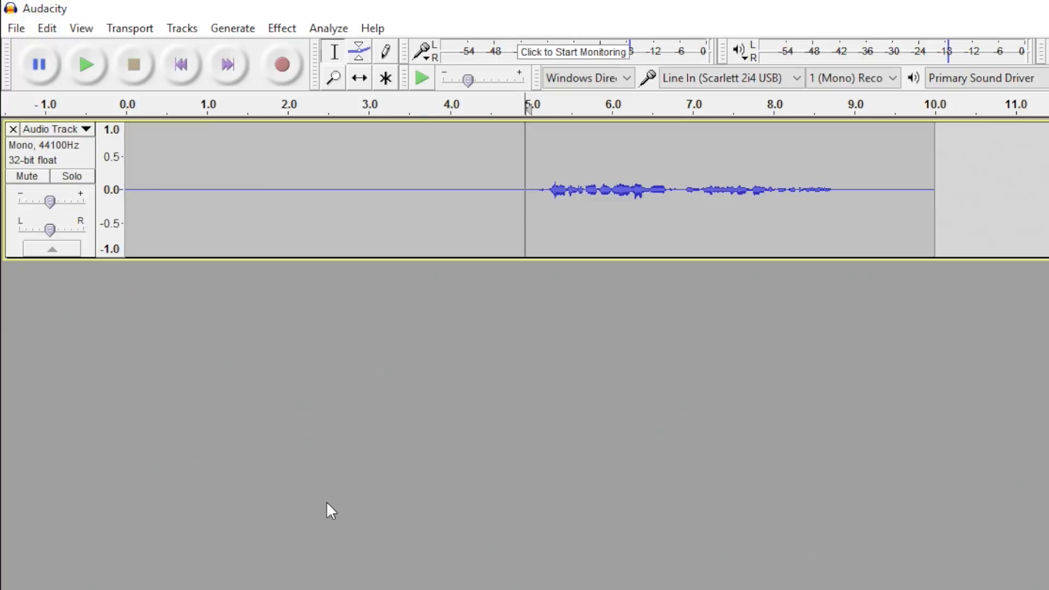
click(86, 64)
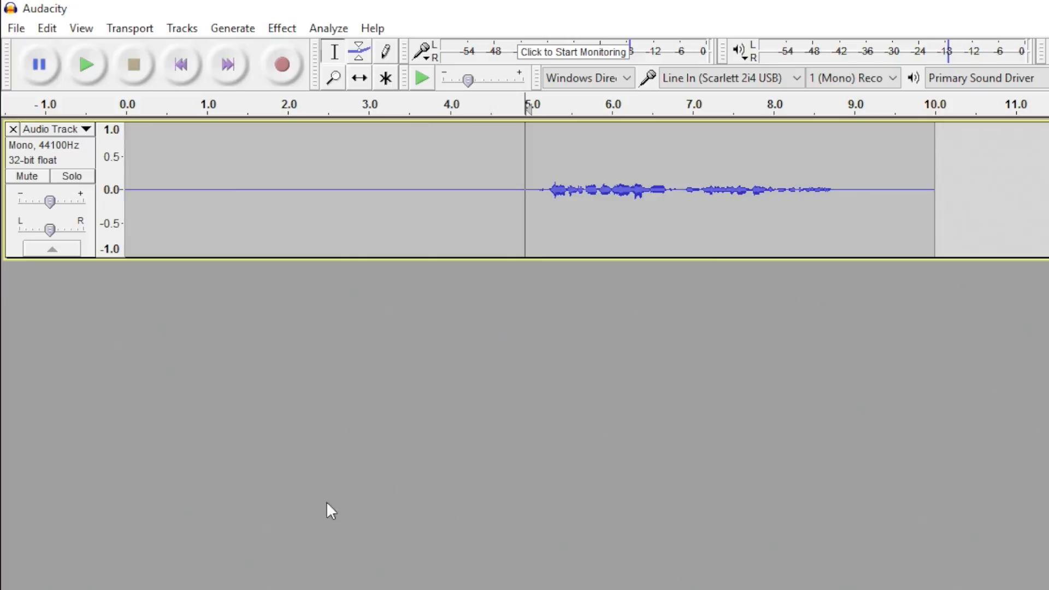
Step: Add a new empty chain named 'Macro' via File > Edit Chains
click(15, 28)
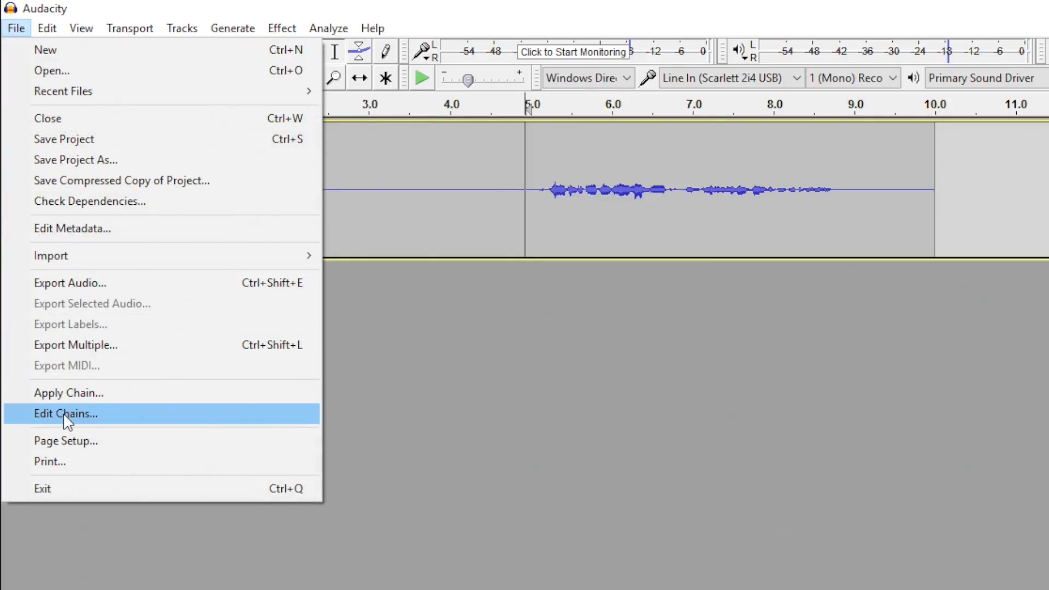
click(66, 413)
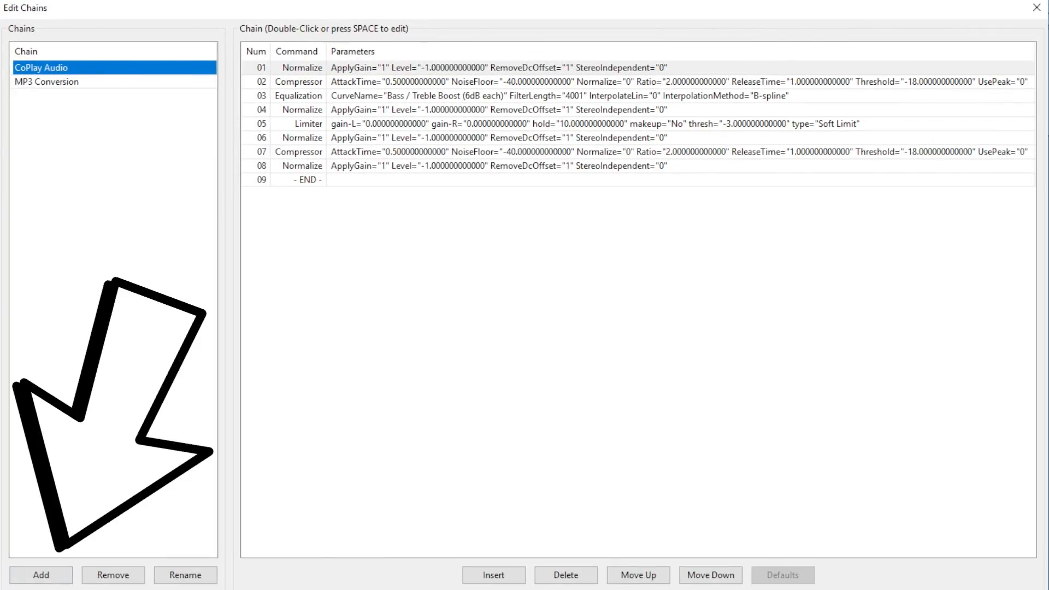
click(40, 580)
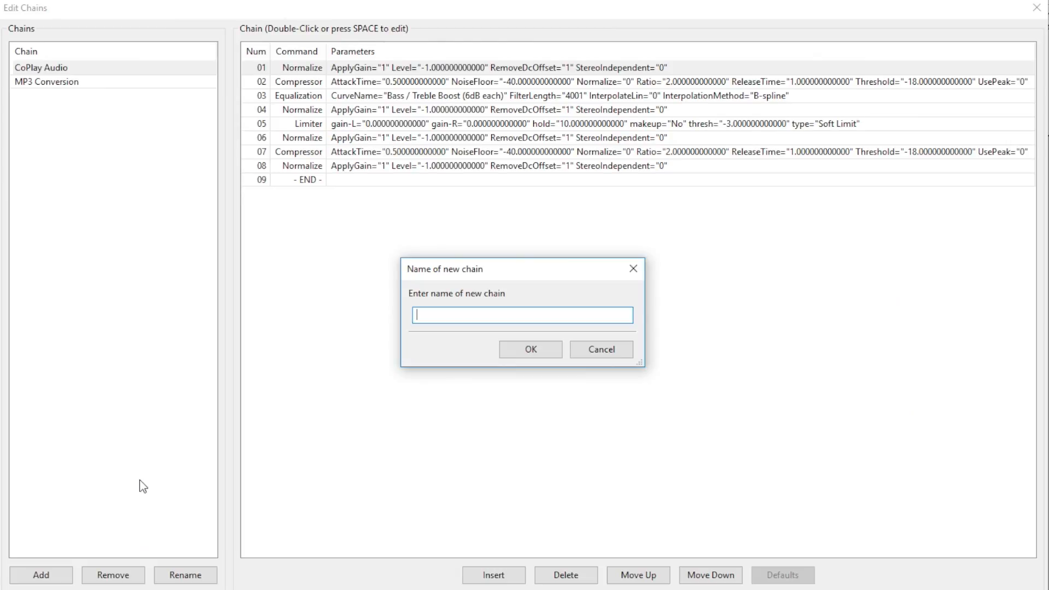
text(Macro)
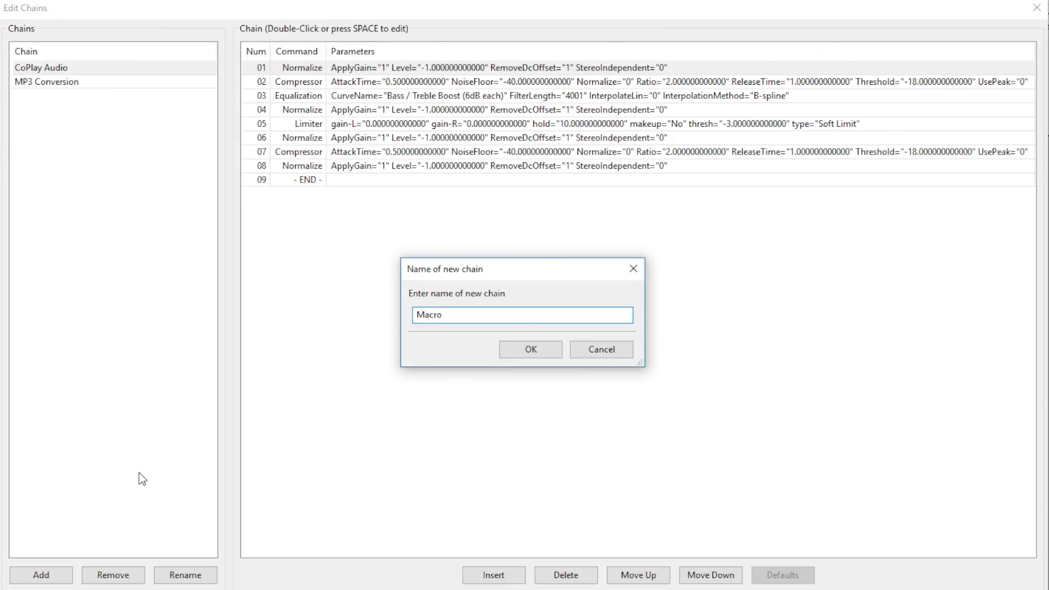
click(531, 350)
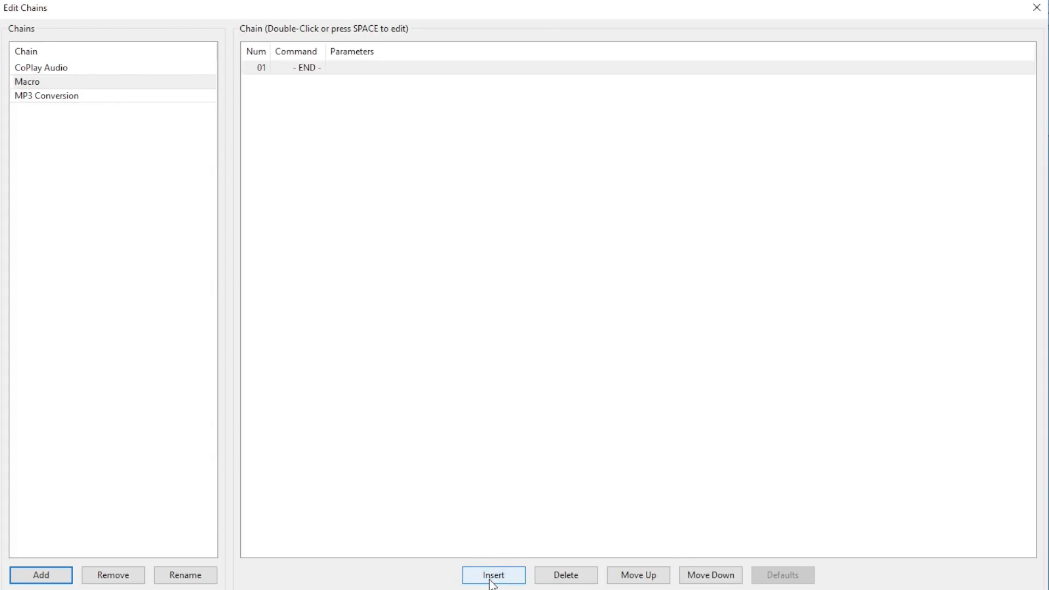
Step: Insert Normalize (remove DC offset, peak -1.0 dB) as the chain's first command
click(493, 575)
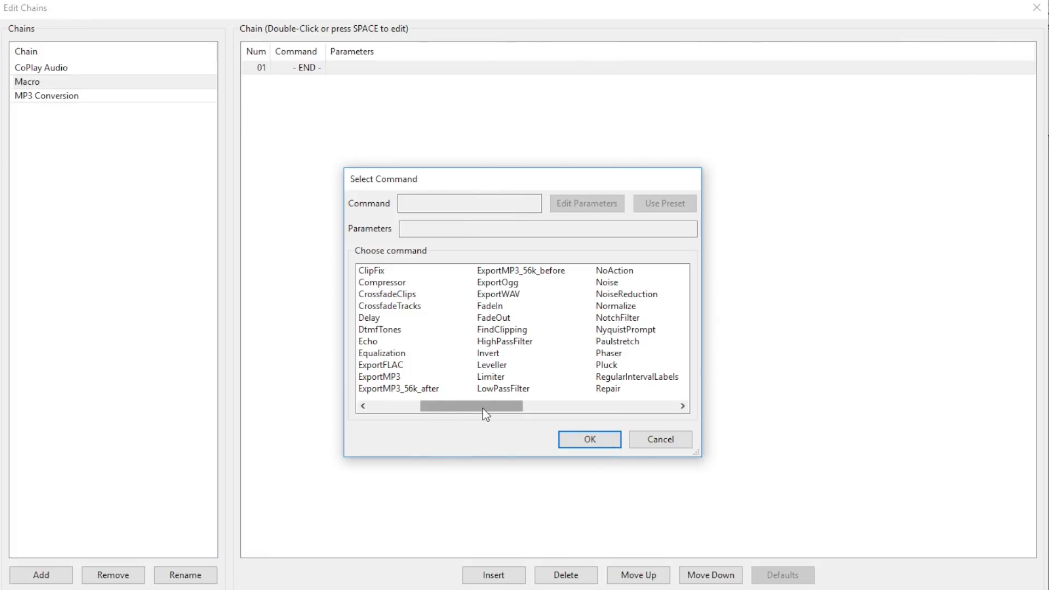
mouse_move(549, 367)
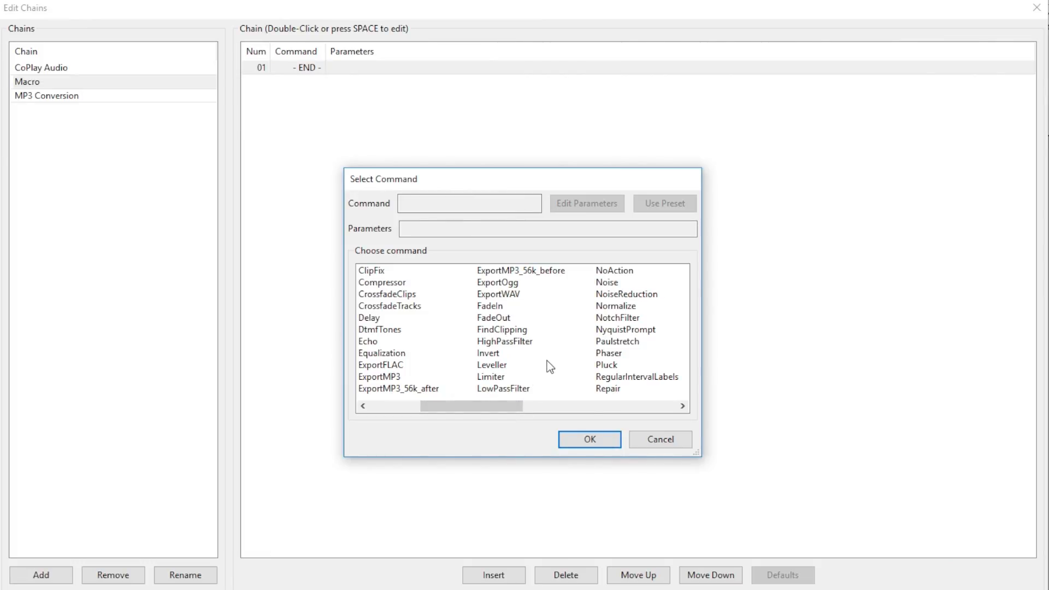
click(615, 306)
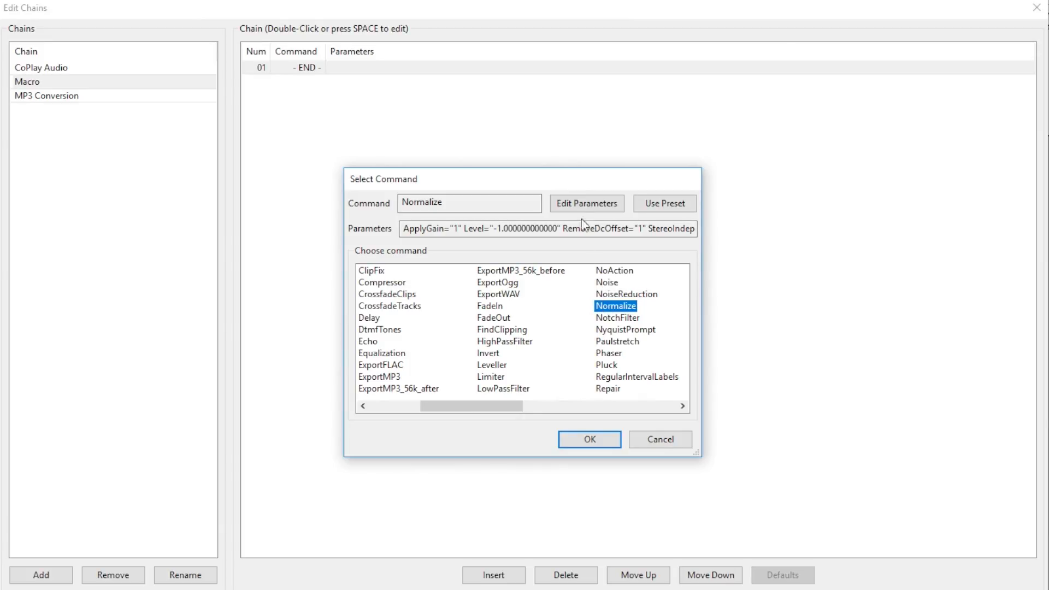
click(586, 204)
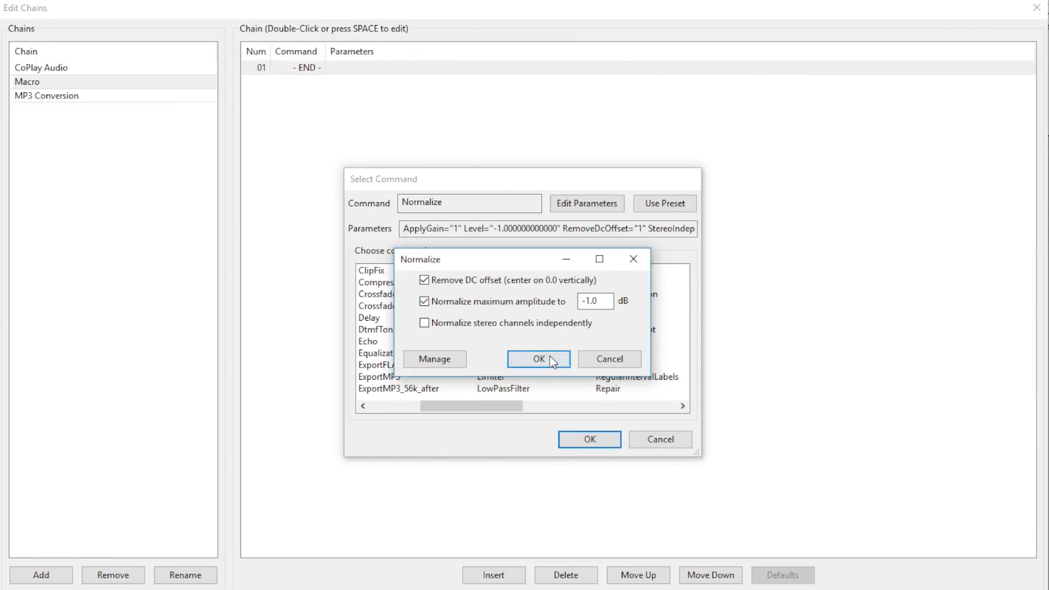
mouse_move(551, 367)
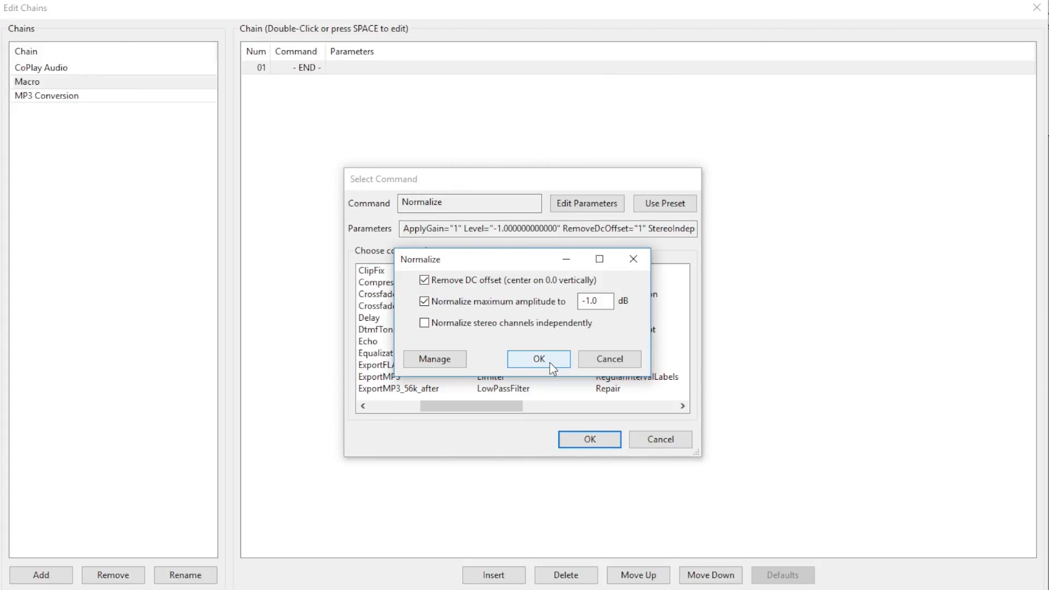
click(539, 358)
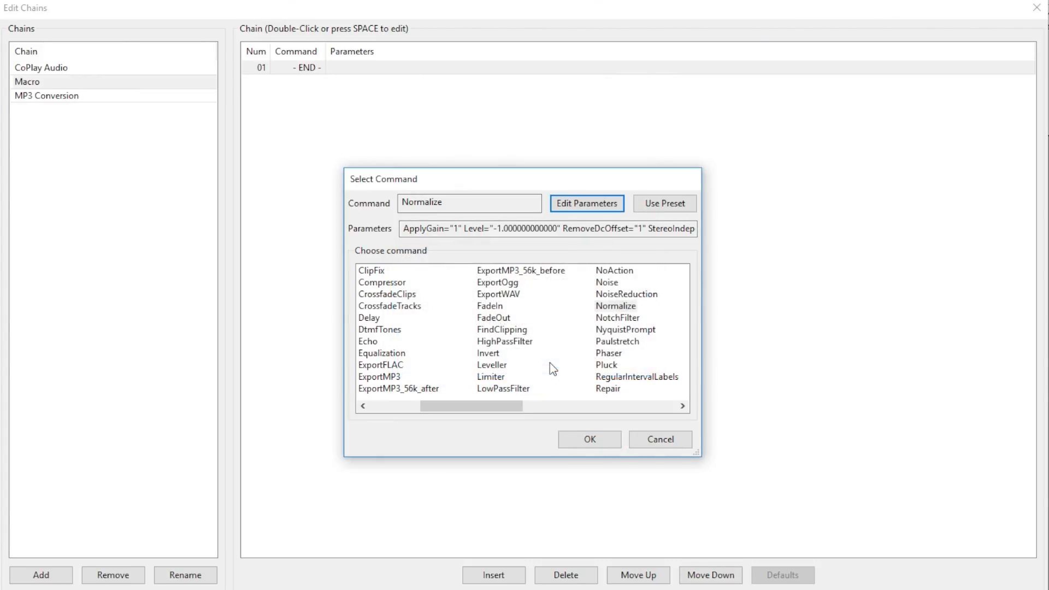
mouse_move(539, 435)
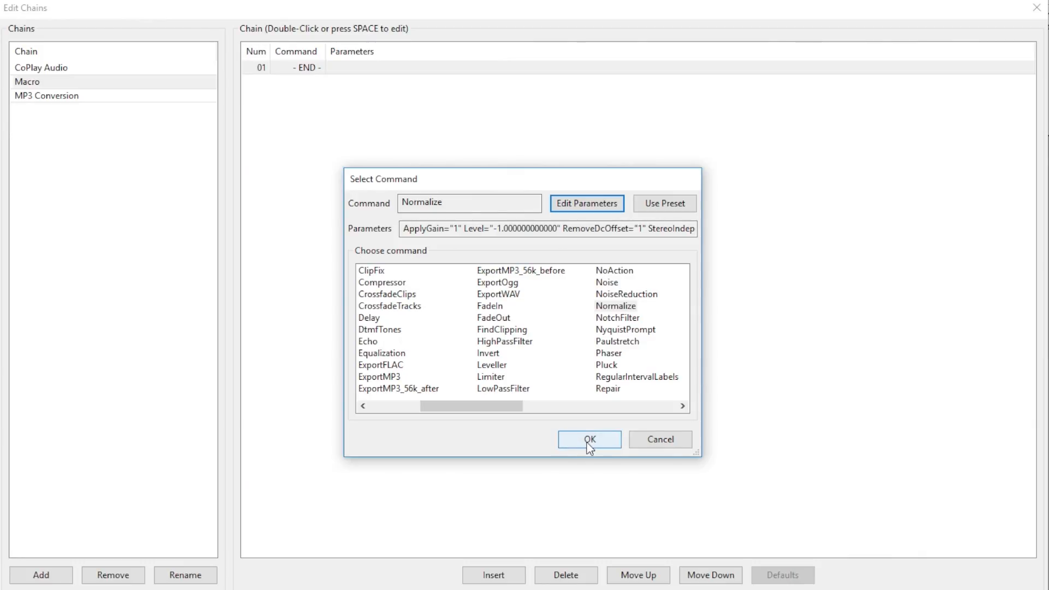
click(588, 440)
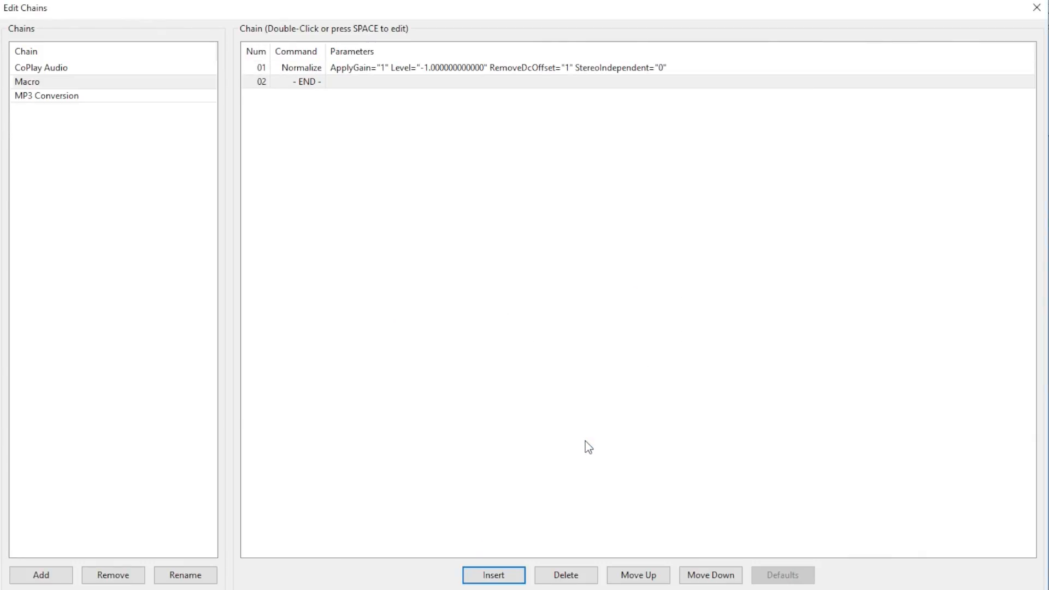
mouse_move(567, 381)
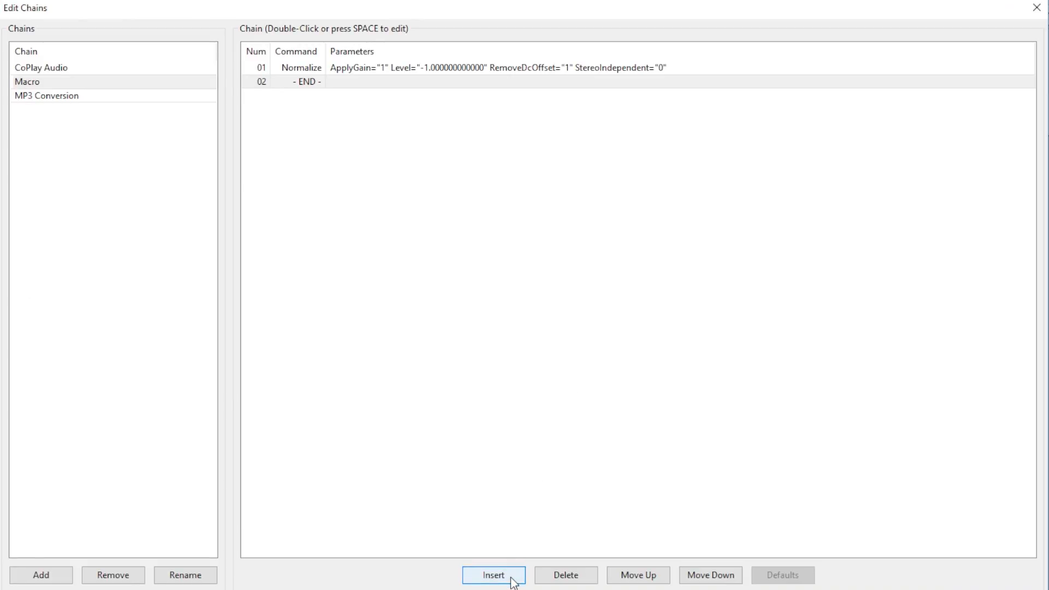
Step: Insert Compressor with -18 dB threshold and 2:1 ratio as the second command
click(493, 574)
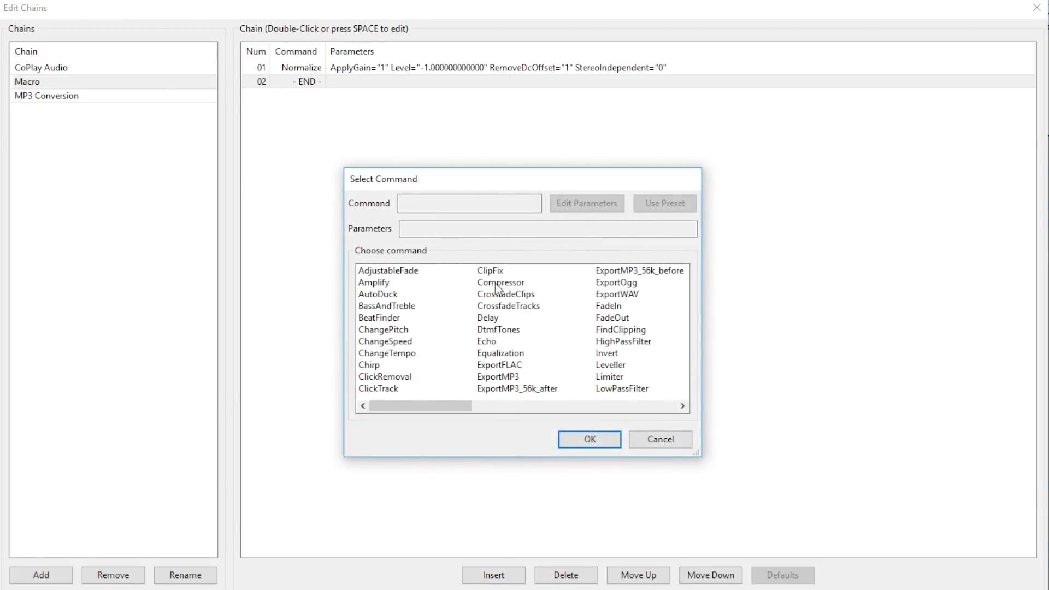
click(500, 281)
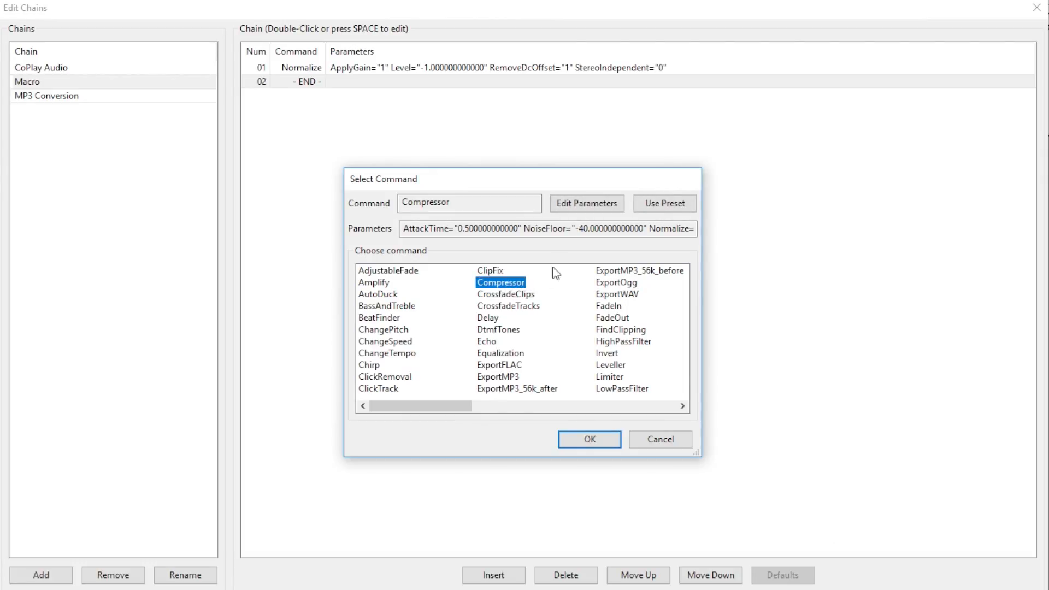
click(586, 204)
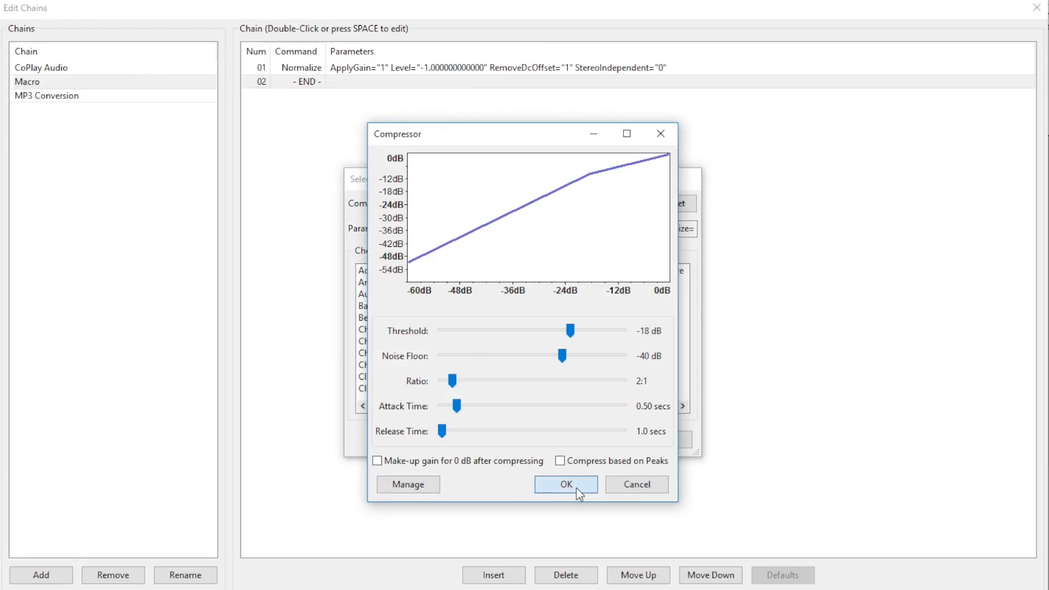
click(565, 484)
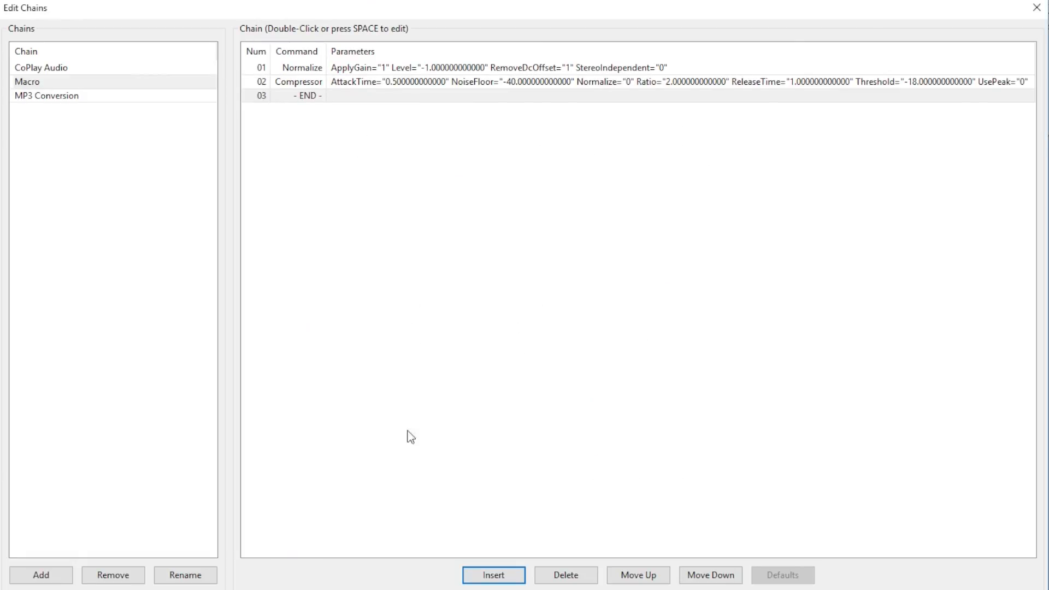
Step: Insert Equalization (Bass/Treble Boost), another Normalize, and begin a Limiter step
click(493, 575)
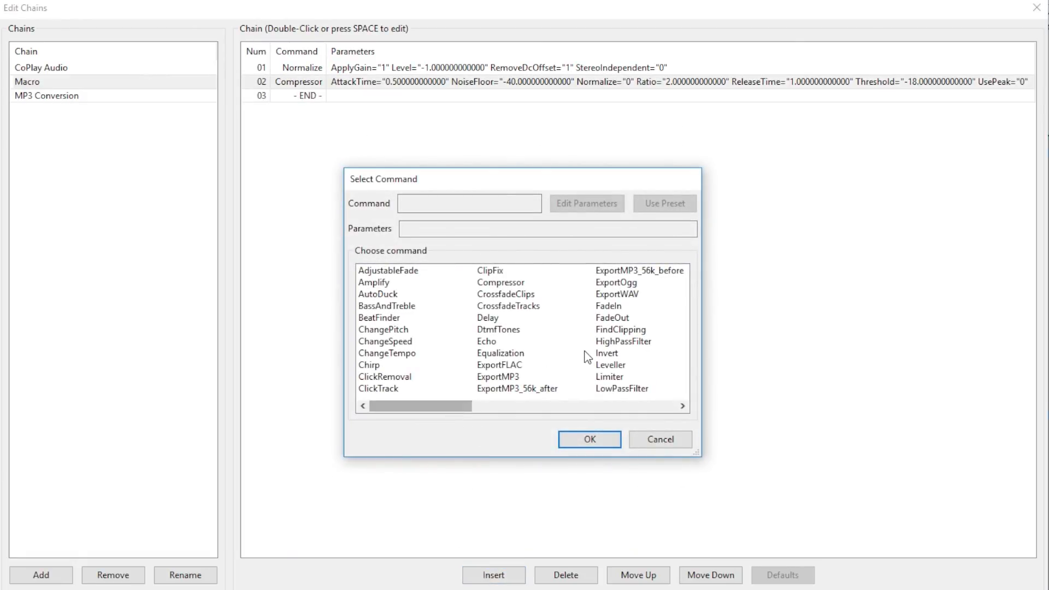
click(588, 439)
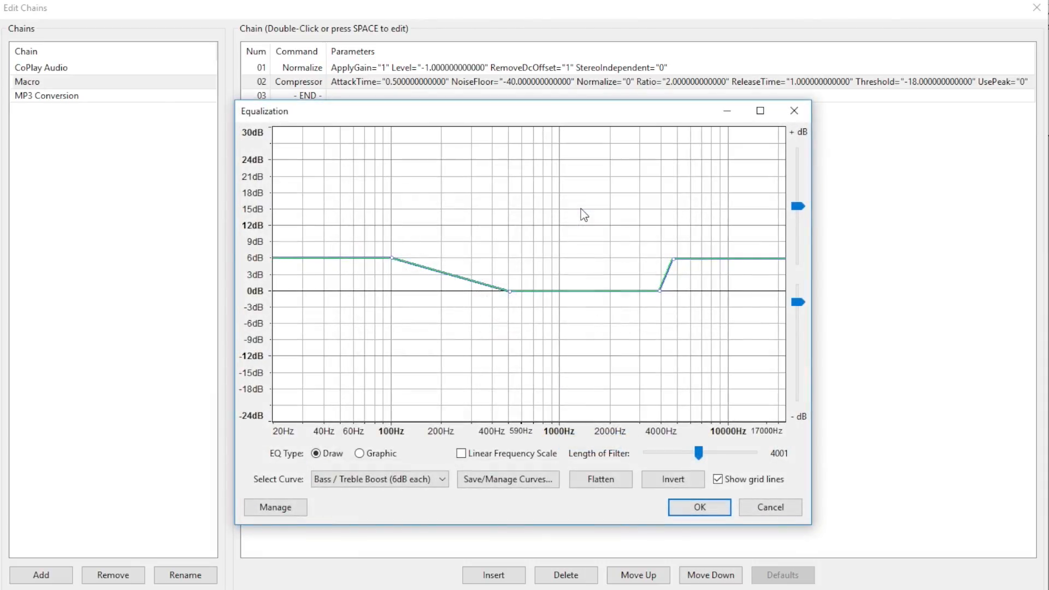
click(698, 507)
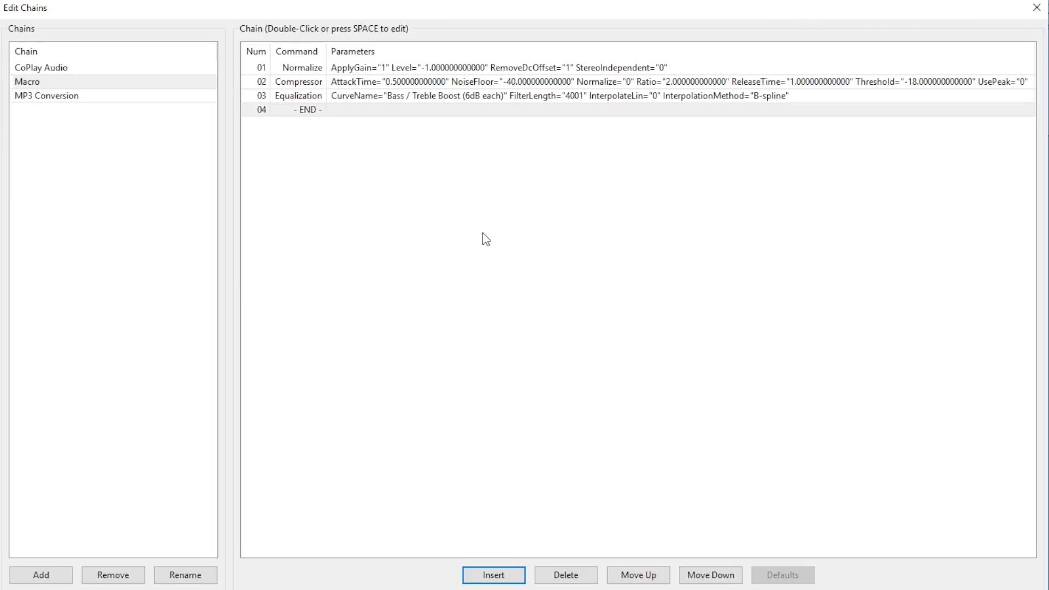
mouse_move(503, 444)
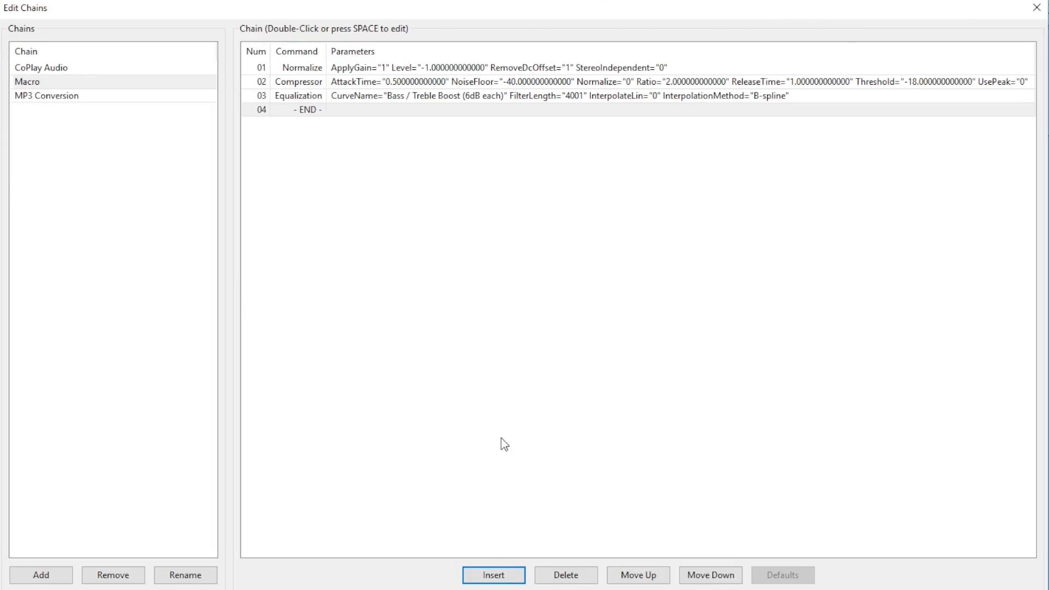
click(493, 575)
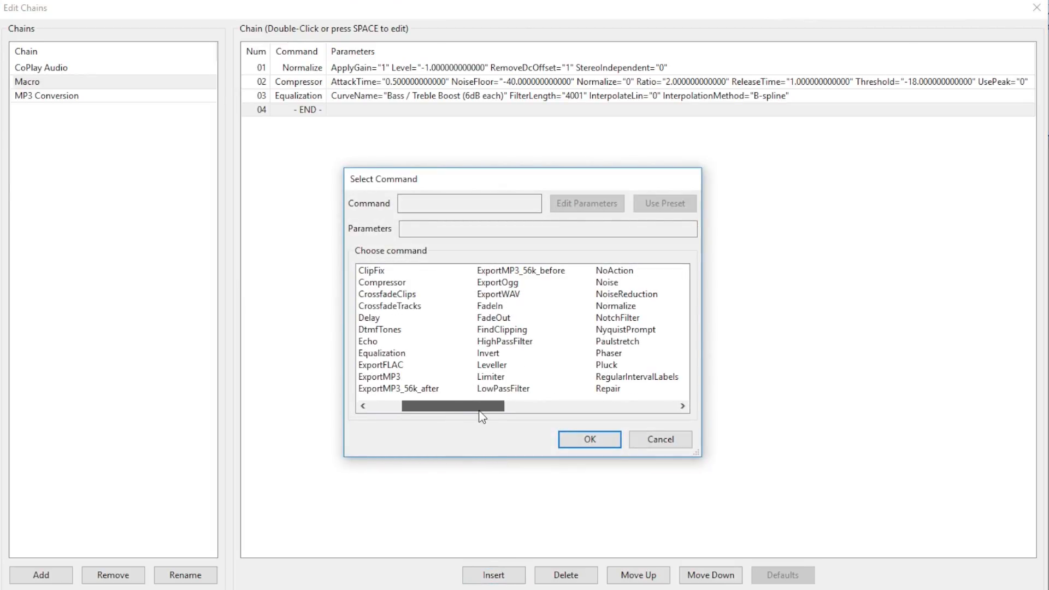
click(587, 439)
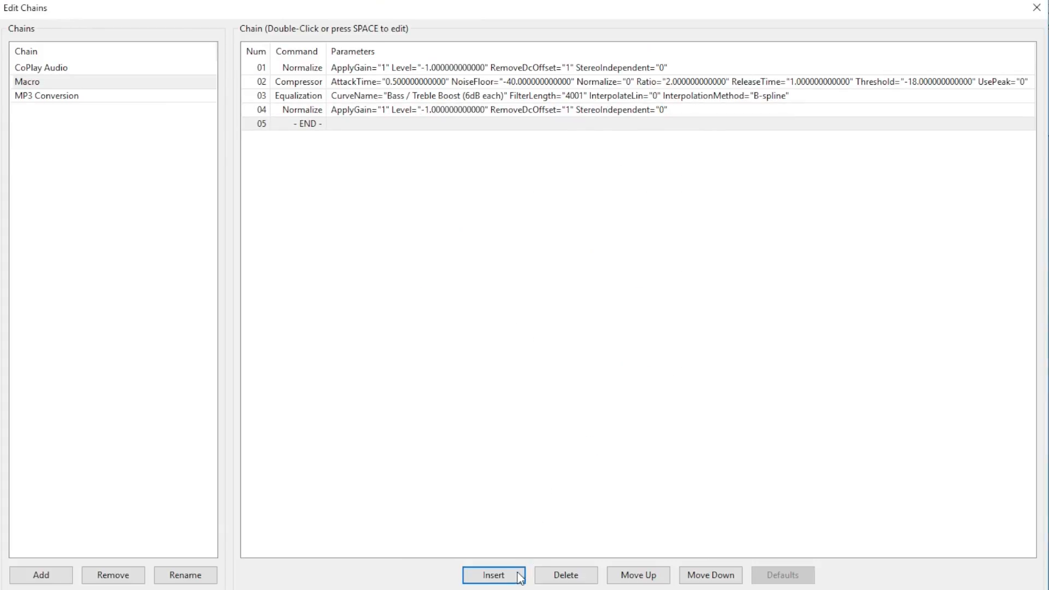
click(493, 575)
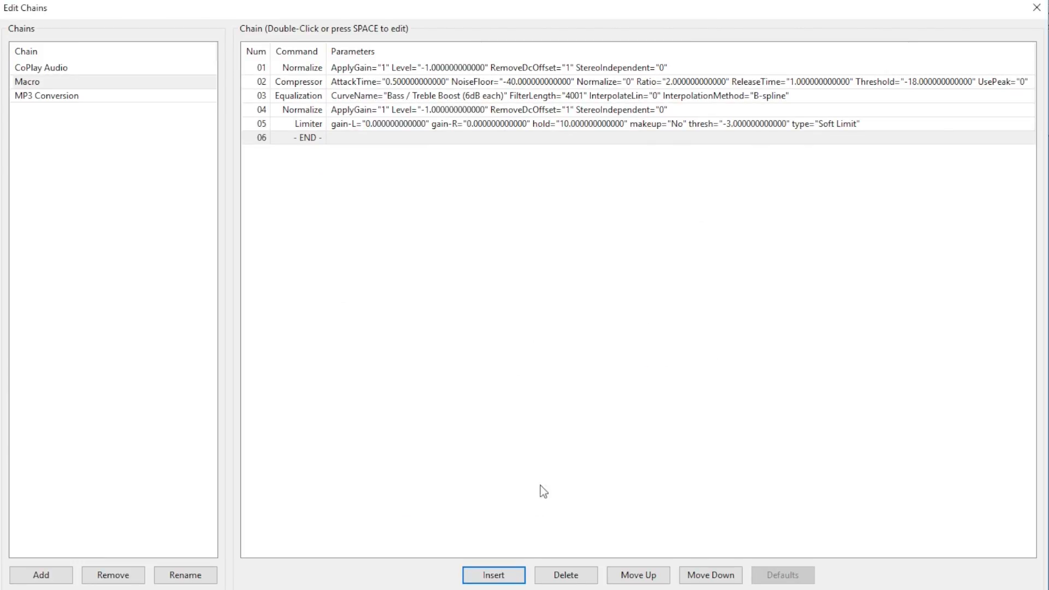
Step: Insert Compressor and a final Normalize, bringing the chain to eight commands
click(493, 574)
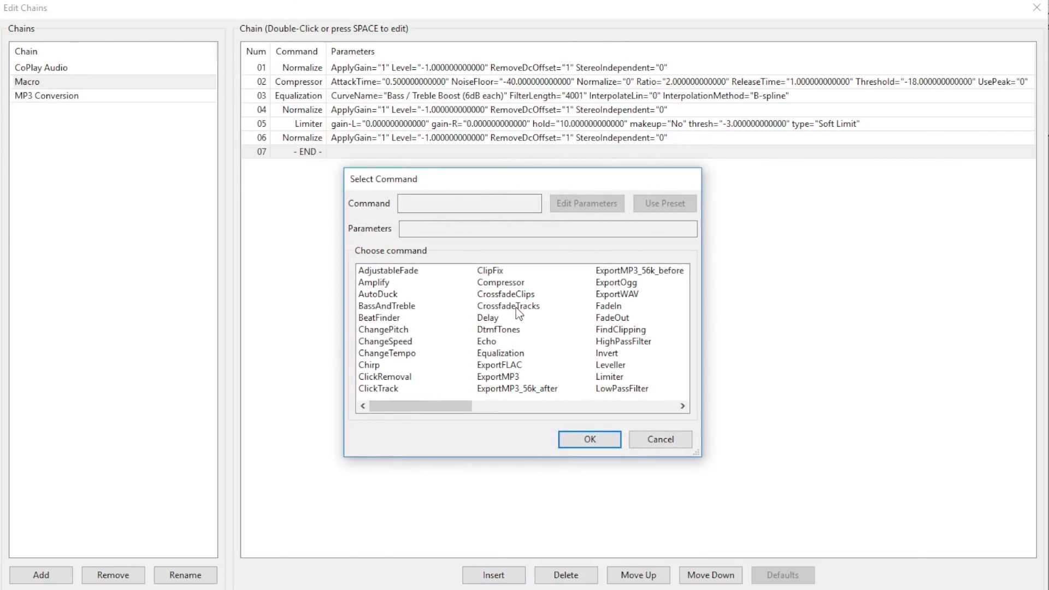
click(499, 282)
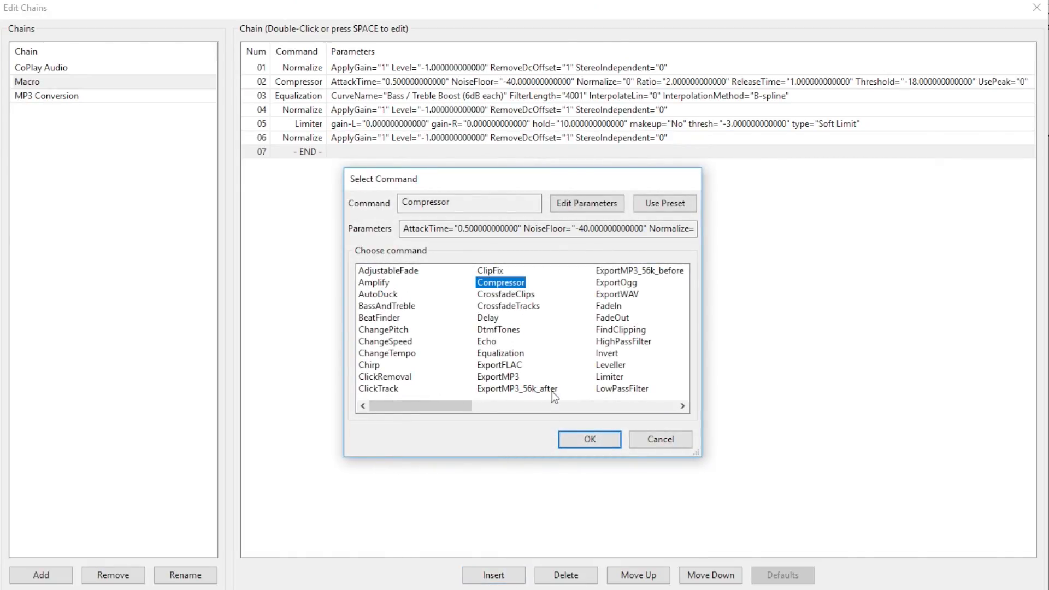
click(588, 439)
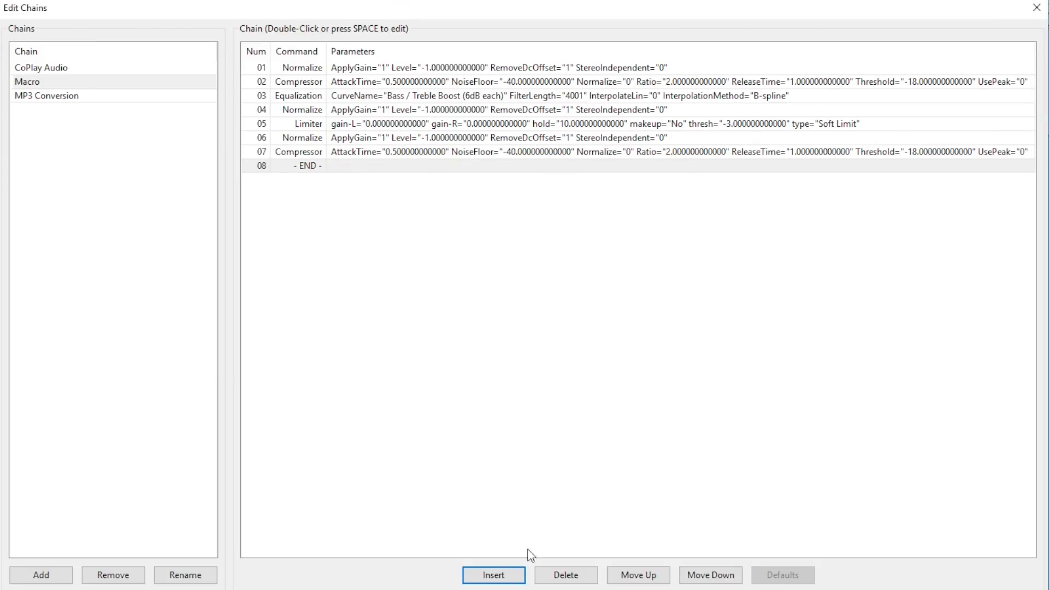
click(493, 575)
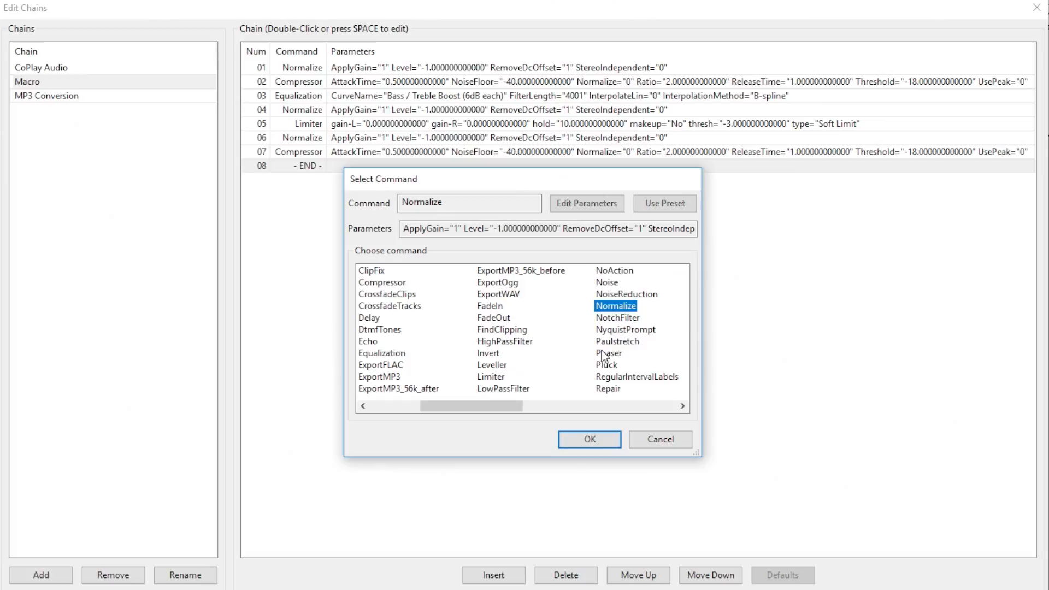
click(588, 439)
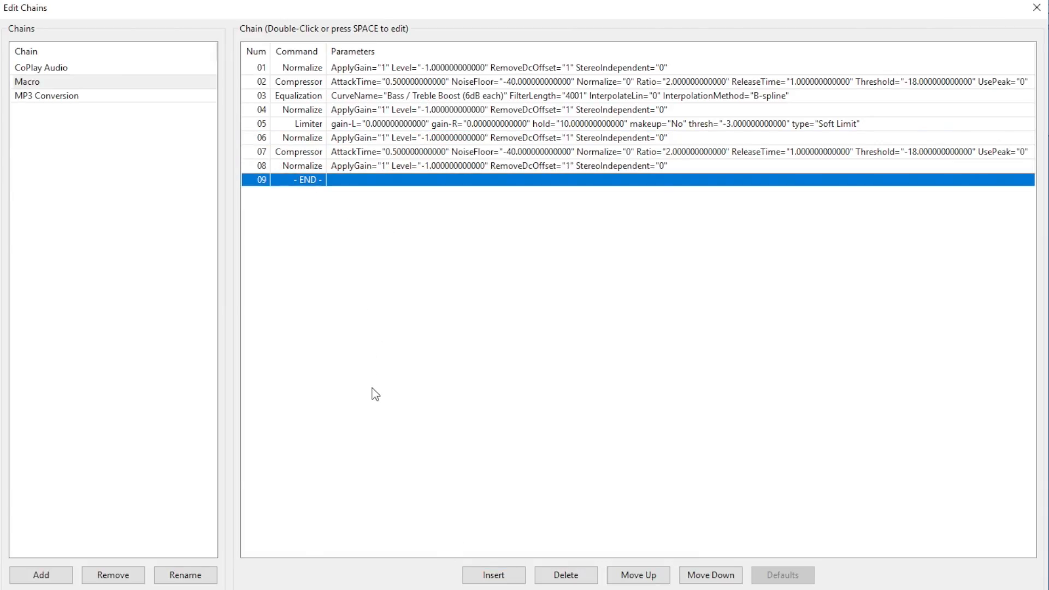
mouse_move(460, 462)
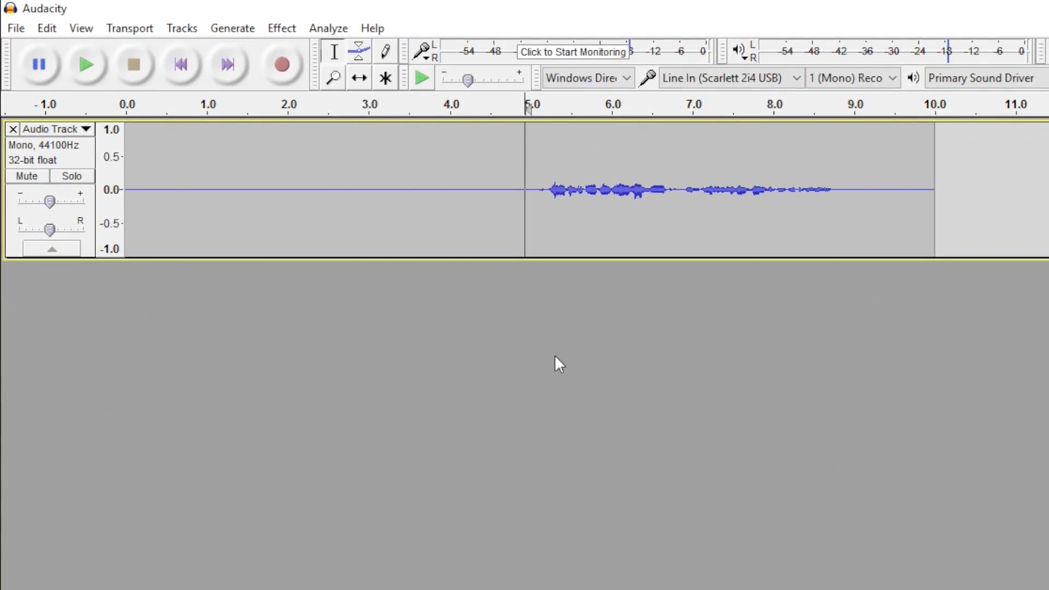
mouse_move(559, 357)
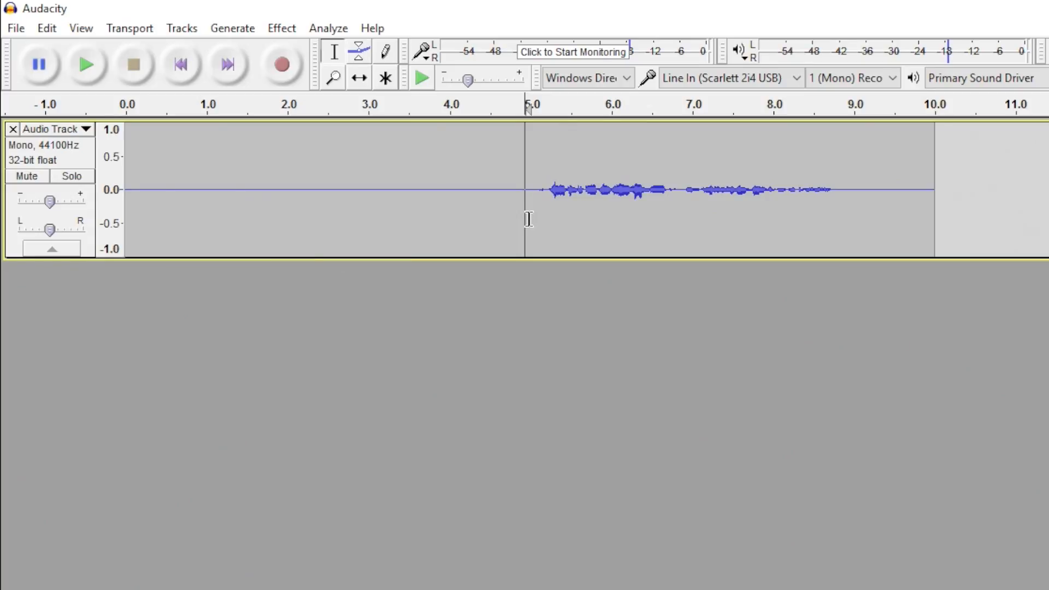
mouse_move(520, 226)
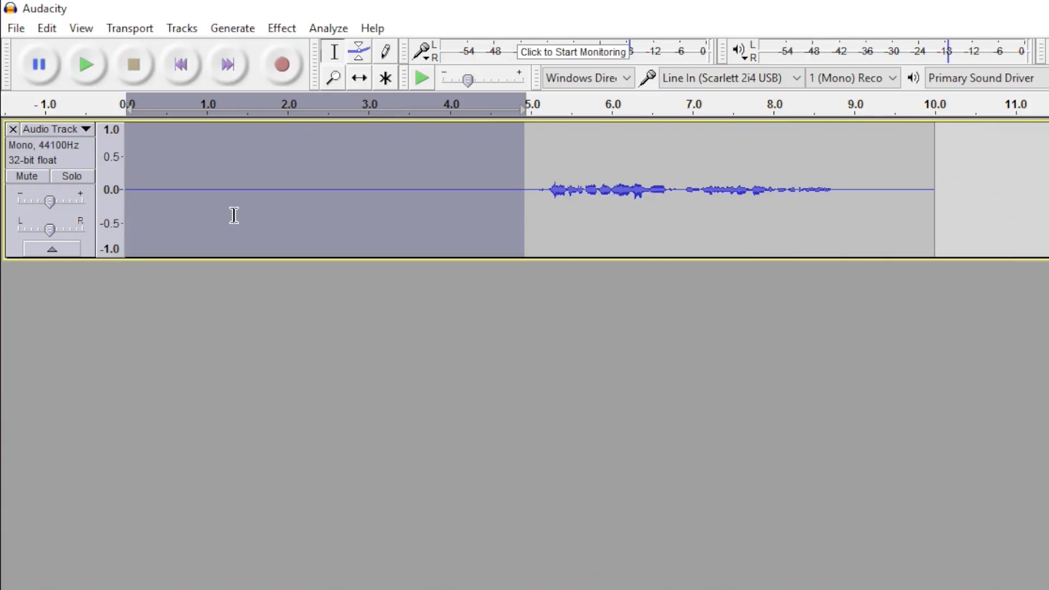
mouse_move(277, 180)
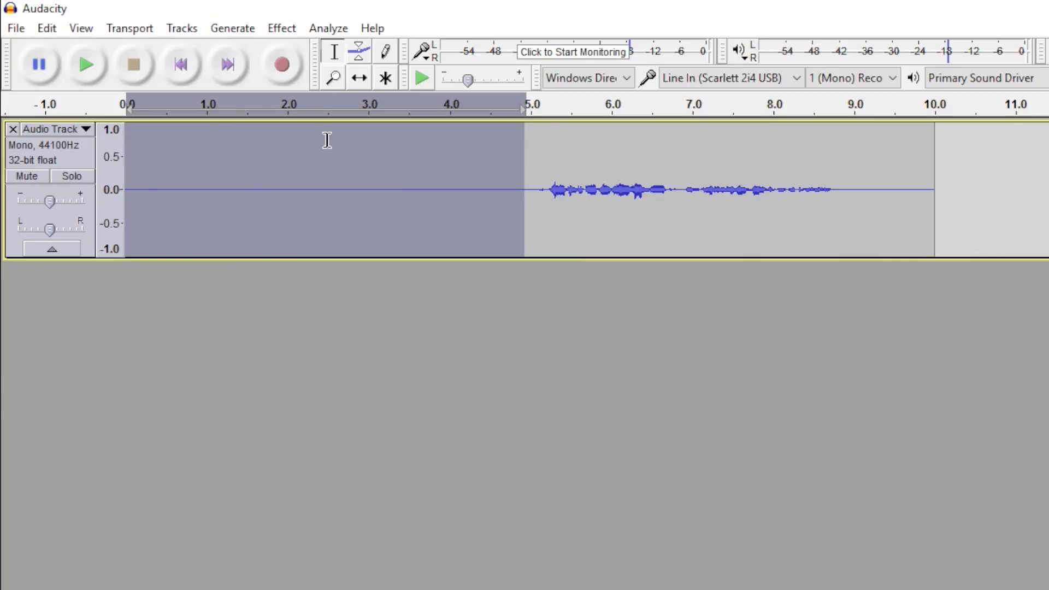
Step: Browse the Effect menu twice without applying any effect to the clip
click(281, 29)
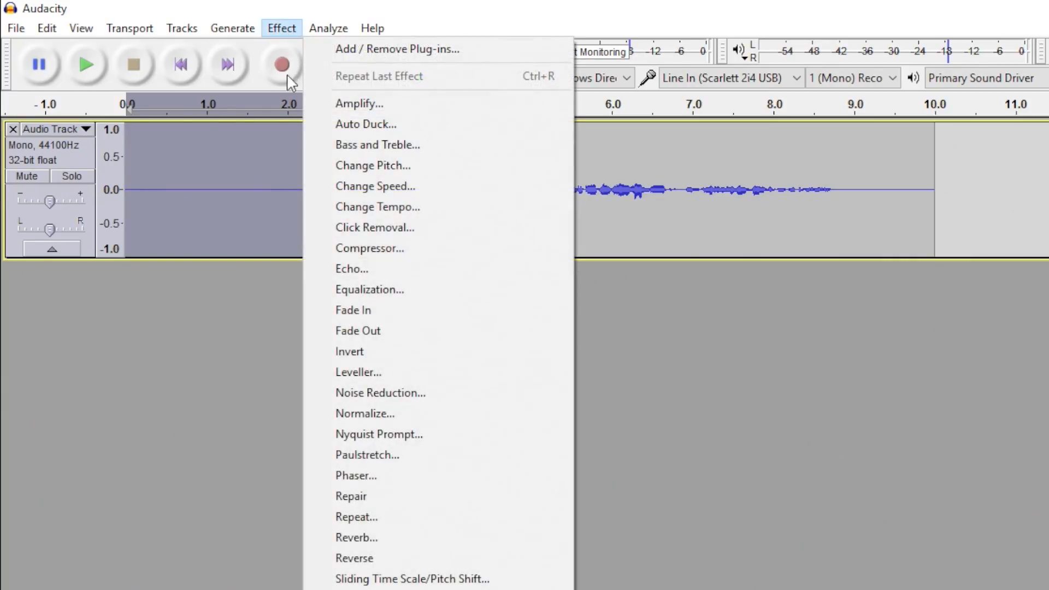
click(380, 392)
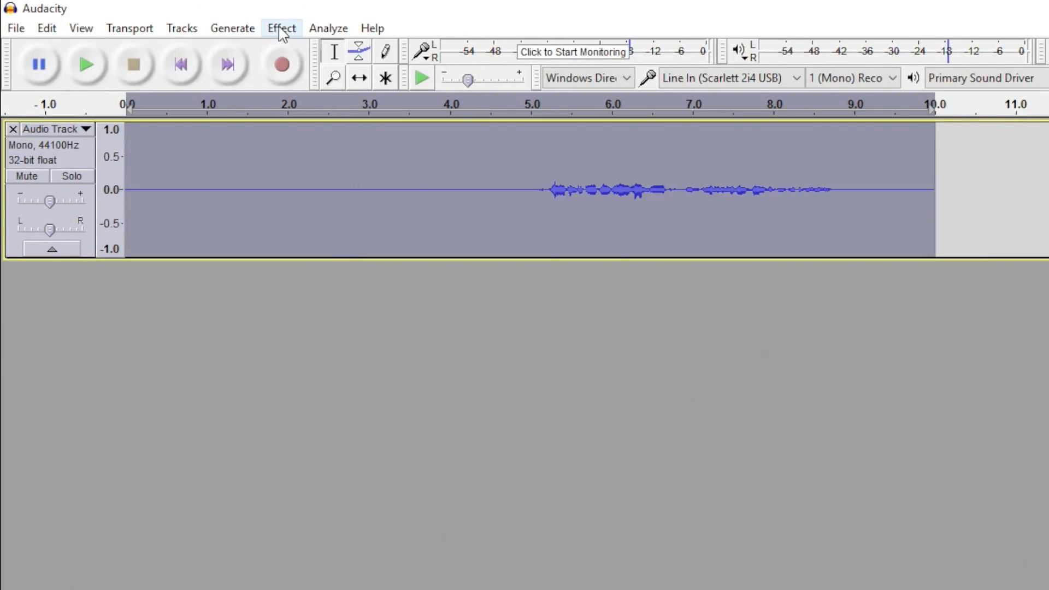
click(281, 28)
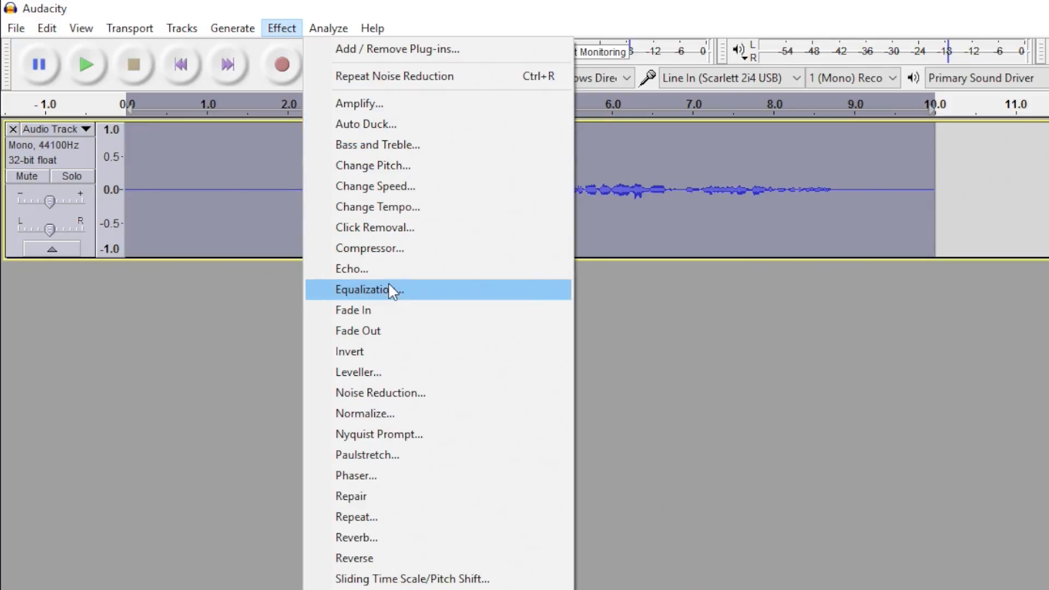
click(381, 392)
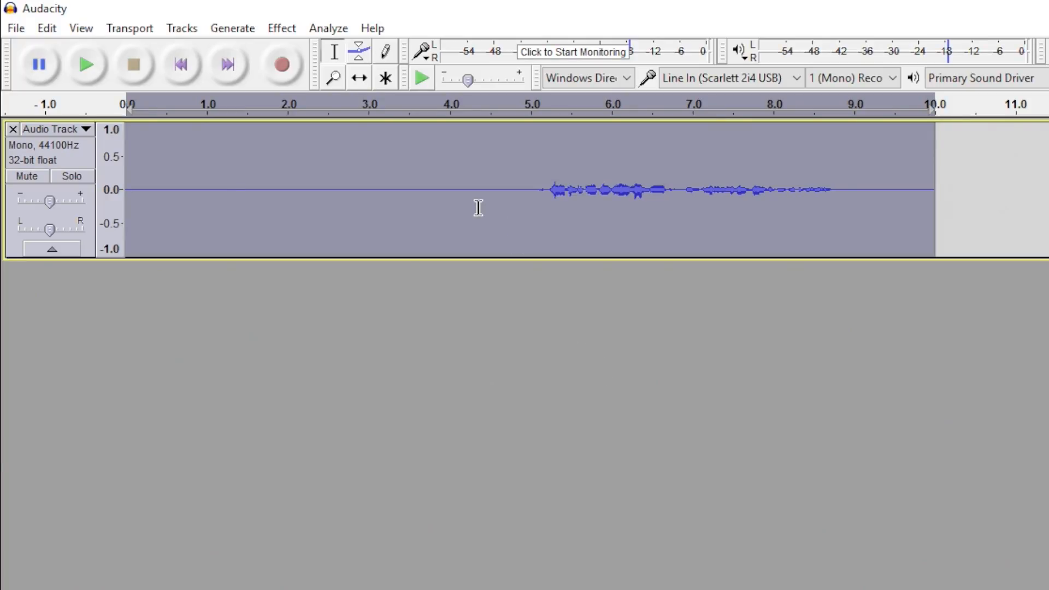
mouse_move(449, 220)
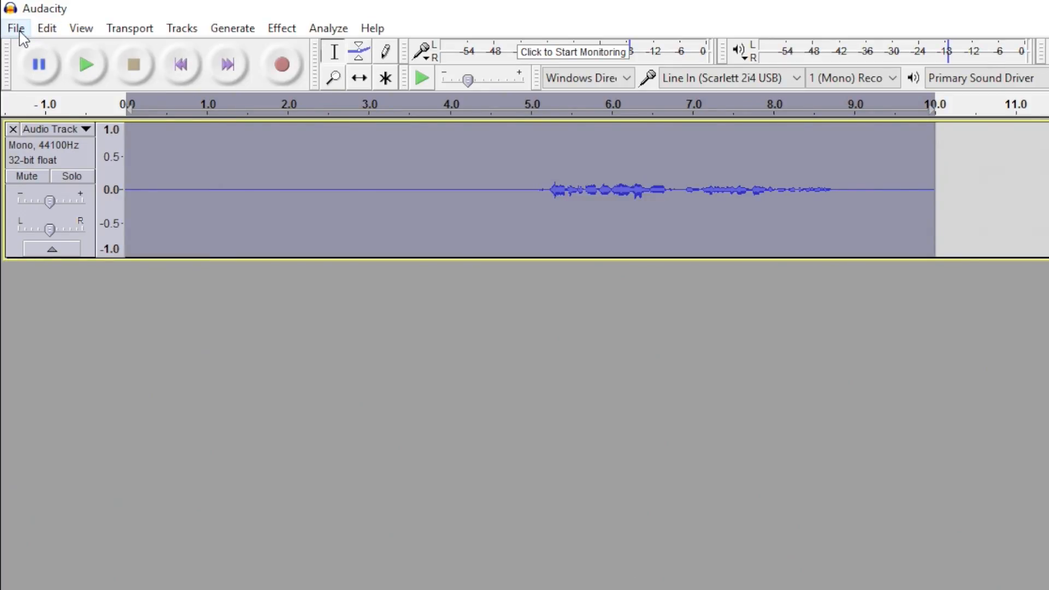
Step: Run the Macro chain on the current project via File > Apply Chain
click(16, 29)
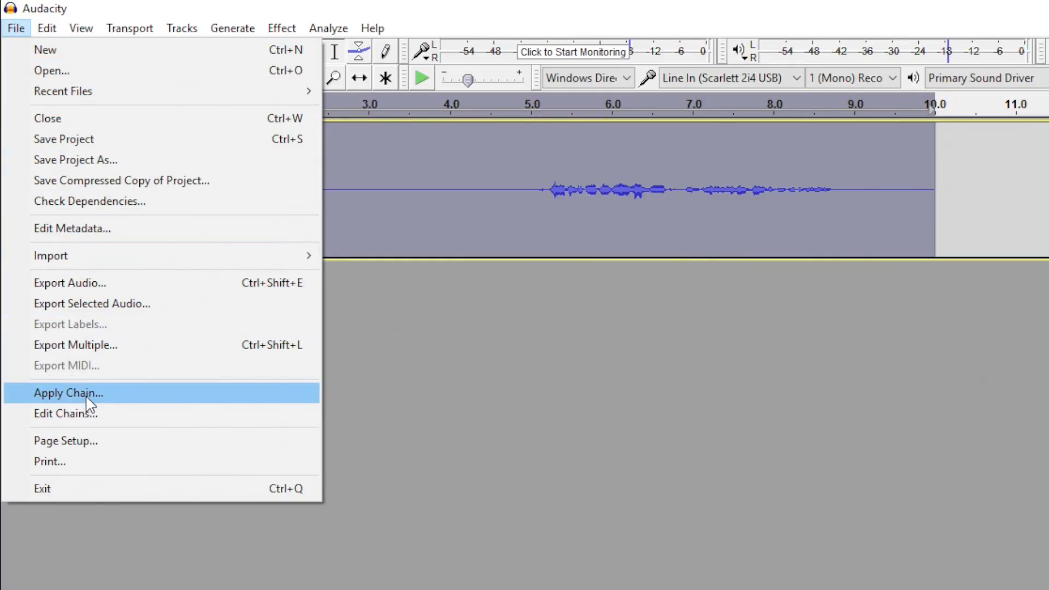
click(68, 393)
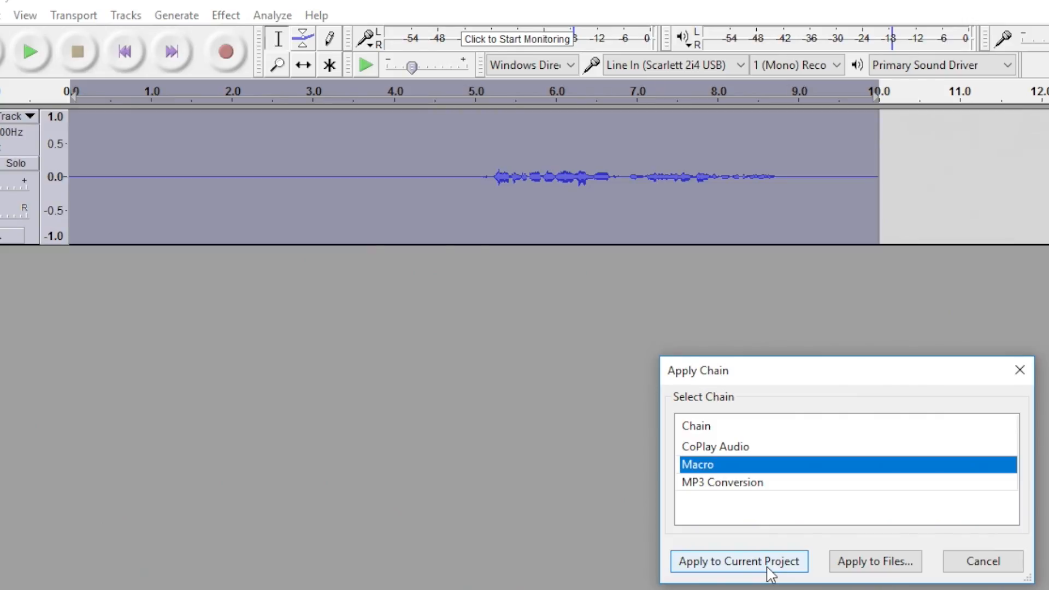
click(737, 561)
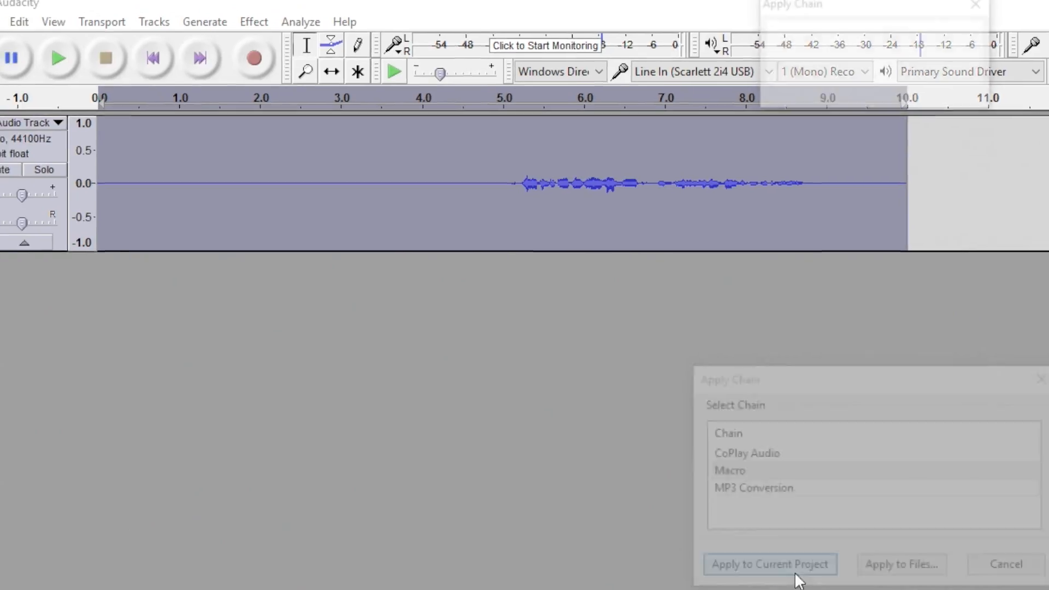
click(771, 564)
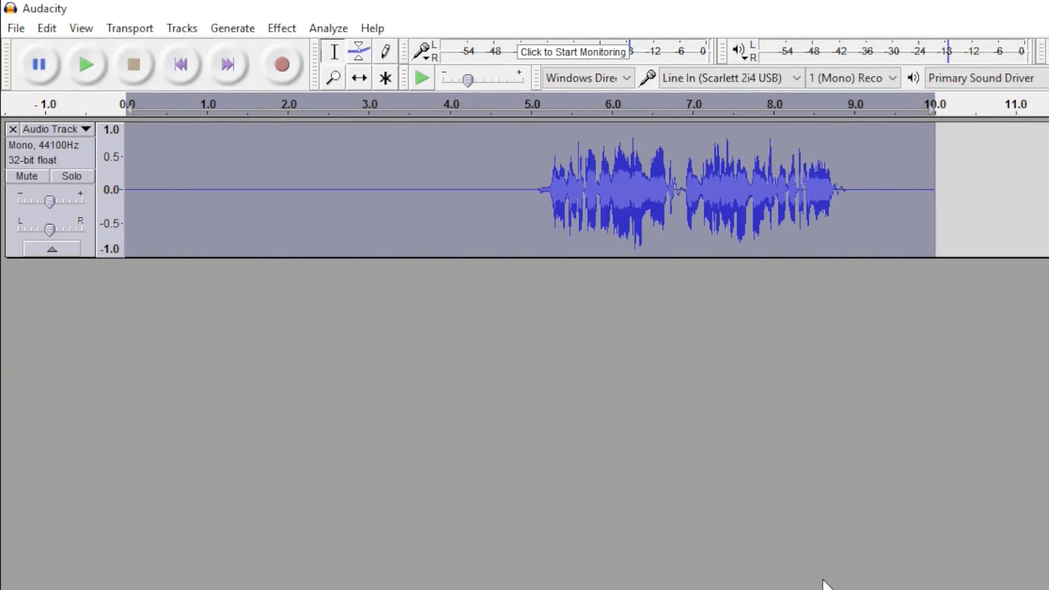